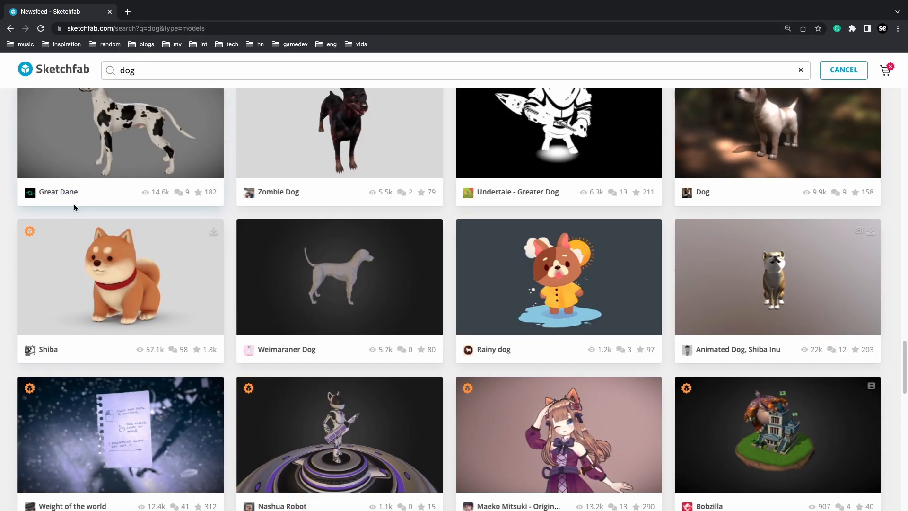
pyautogui.moveTo(127, 272)
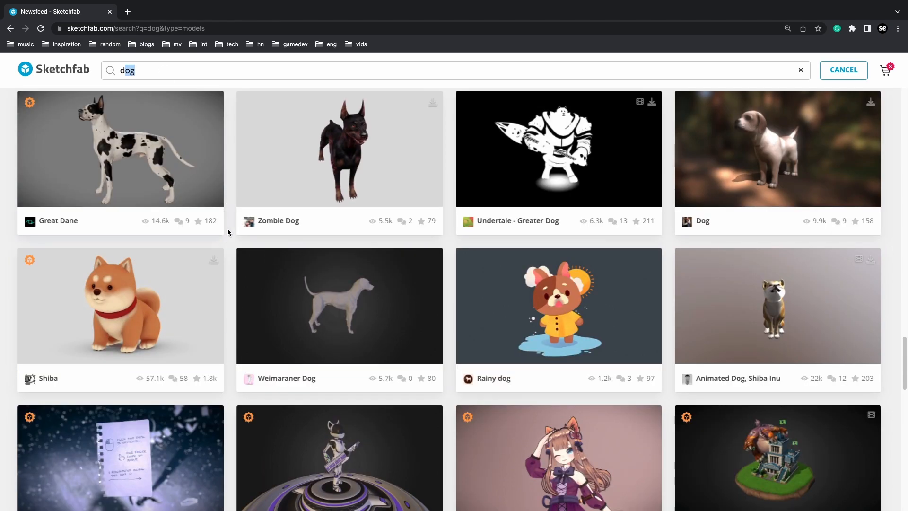
pyautogui.moveTo(176, 327)
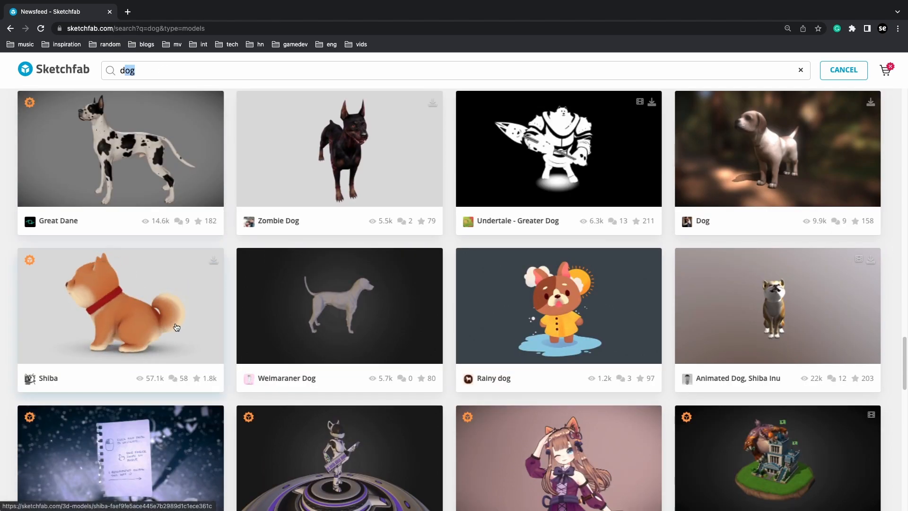
# Open the Shiba dog model on Sketchfab and view its download formats, including autoconverted glTF.
pyautogui.click(119, 305)
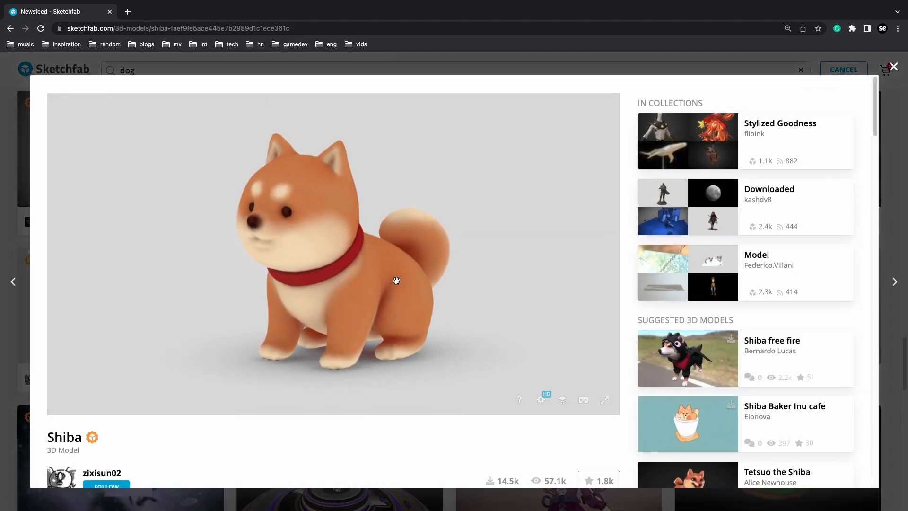
pyautogui.scroll(-3)
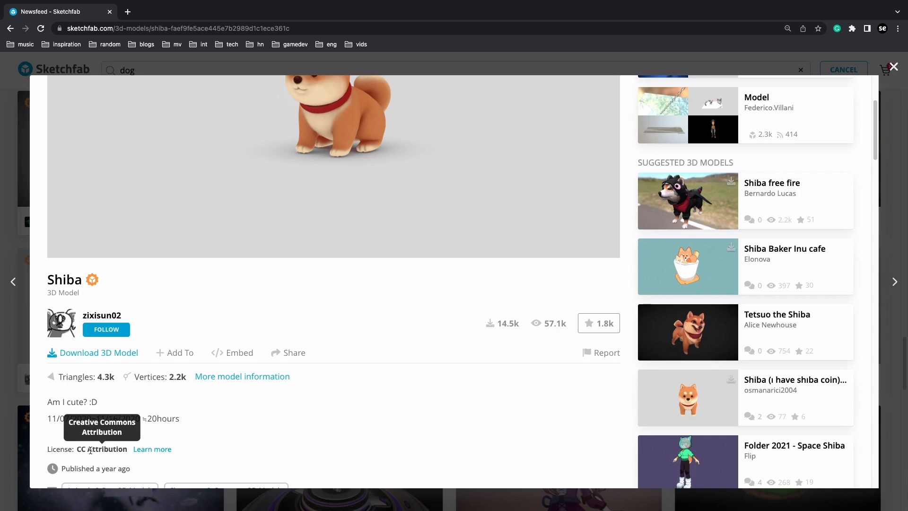
pyautogui.moveTo(232, 358)
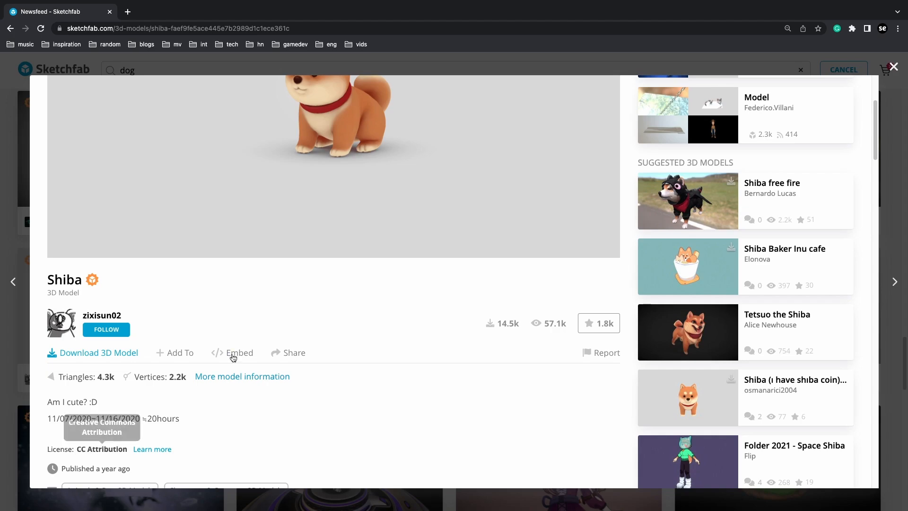
pyautogui.scroll(-3)
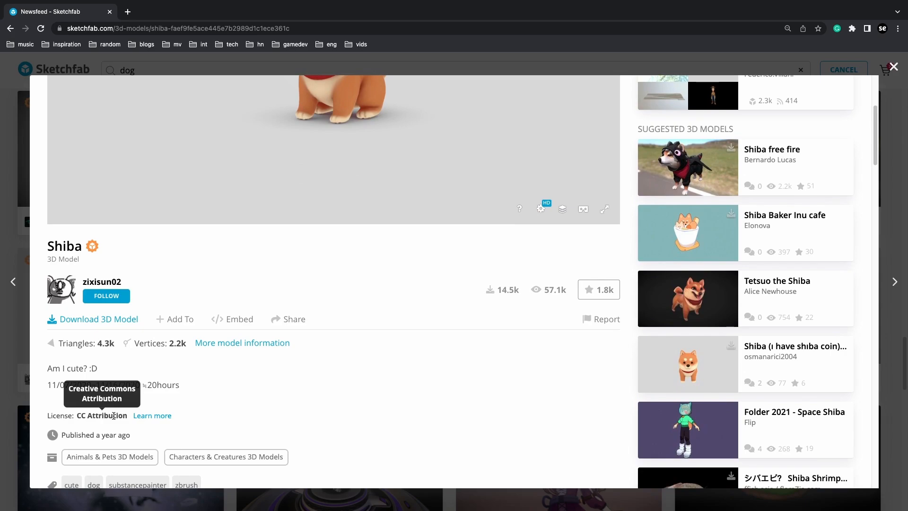
pyautogui.moveTo(185, 265)
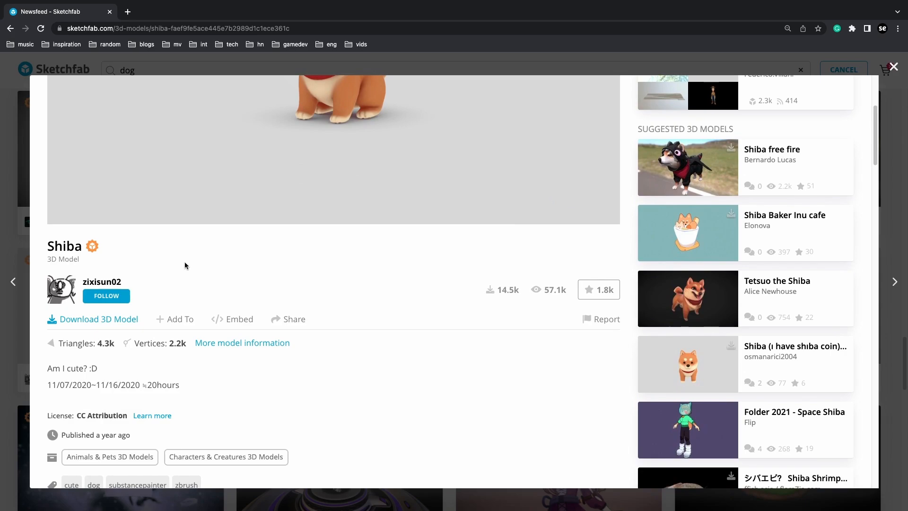
pyautogui.click(93, 319)
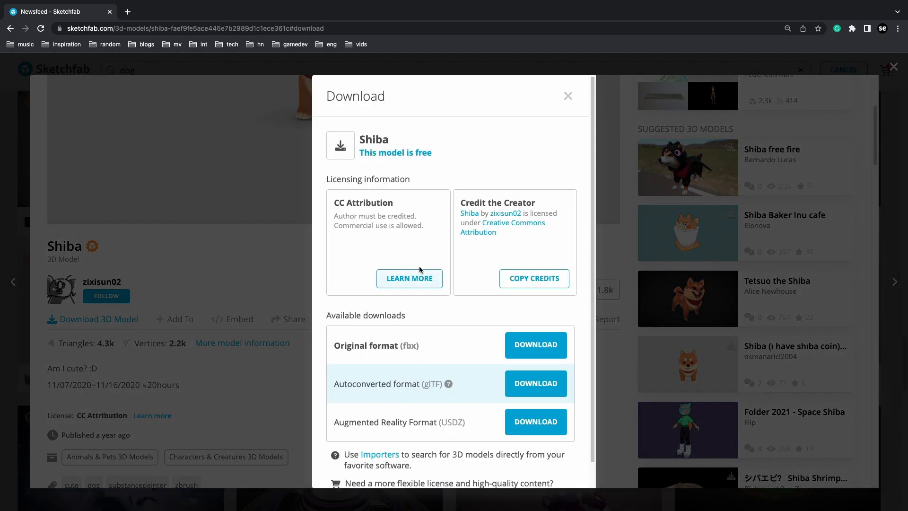
pyautogui.scroll(-3)
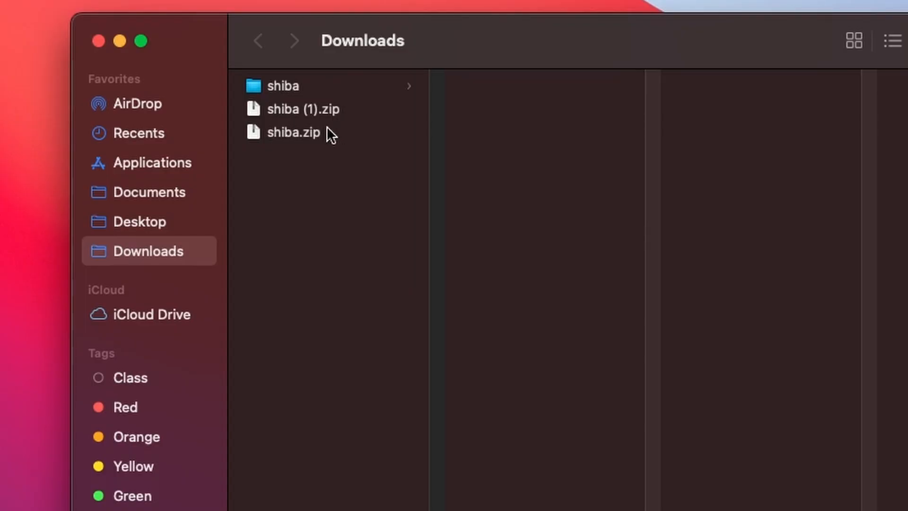
pyautogui.moveTo(295, 93)
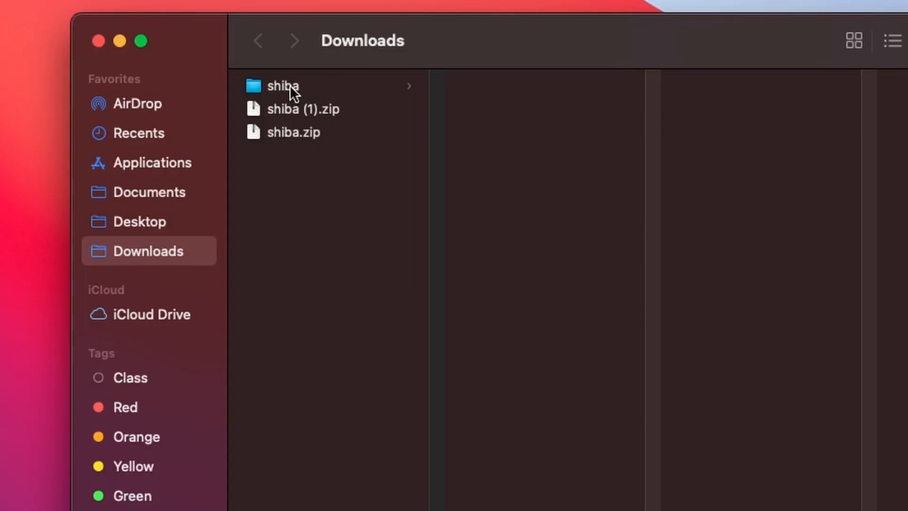
# Browse the unzipped shiba folder and its textures, then view the 06-import-model project files.
pyautogui.click(283, 86)
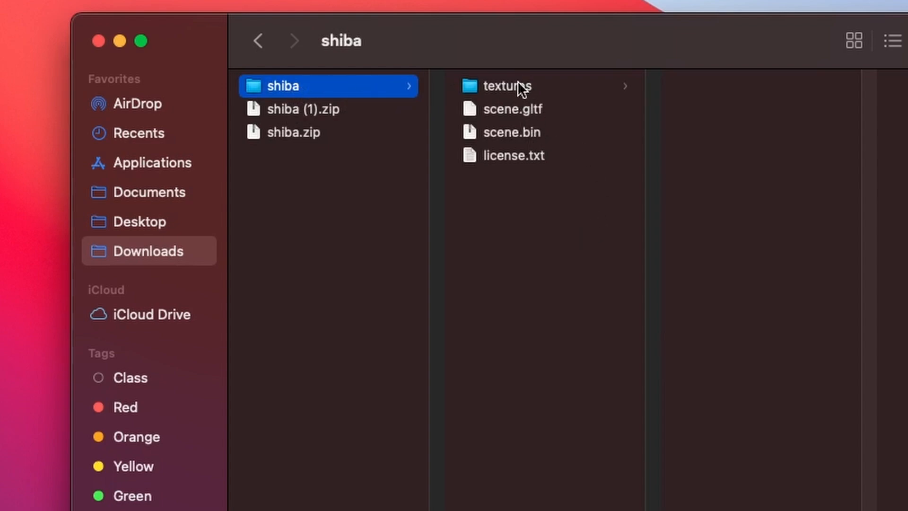
pyautogui.click(507, 86)
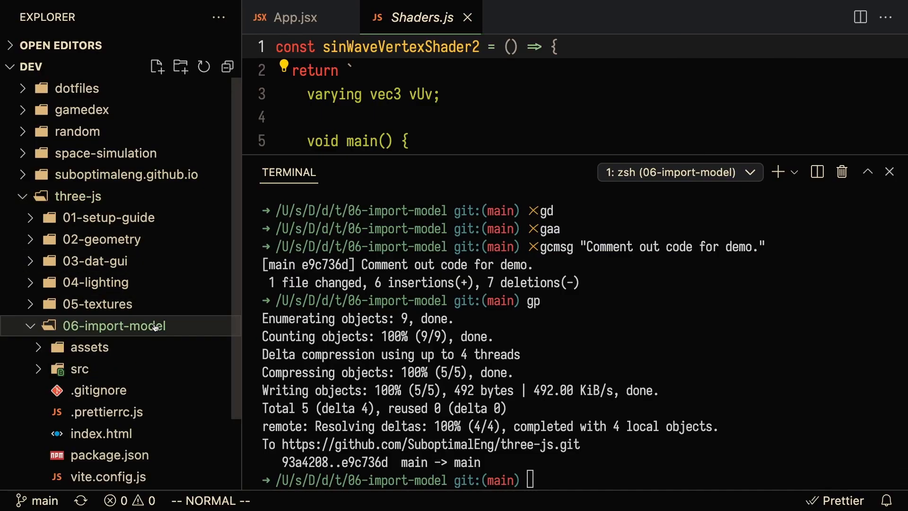
pyautogui.click(90, 347)
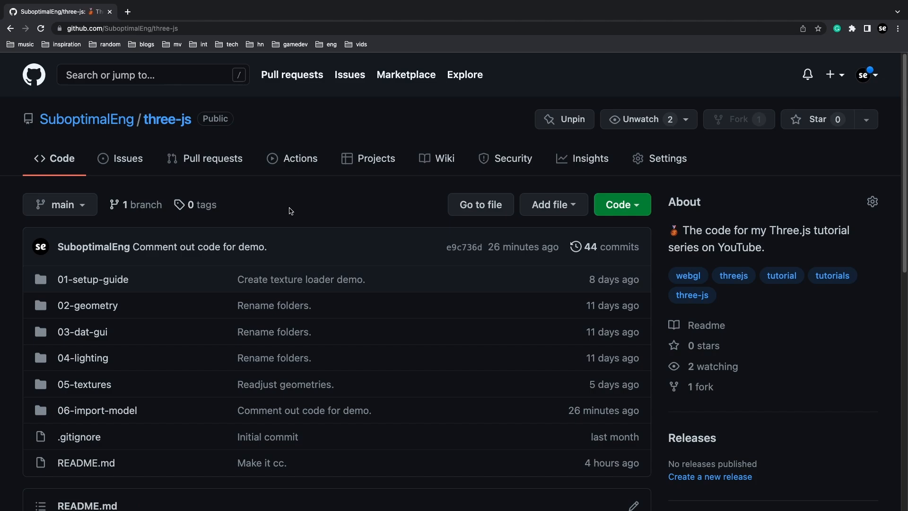
pyautogui.moveTo(89, 340)
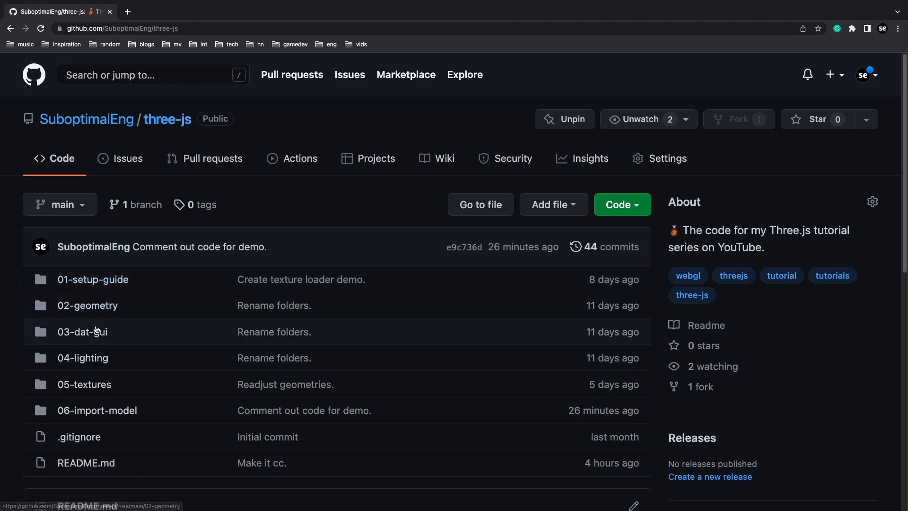
pyautogui.moveTo(84, 384)
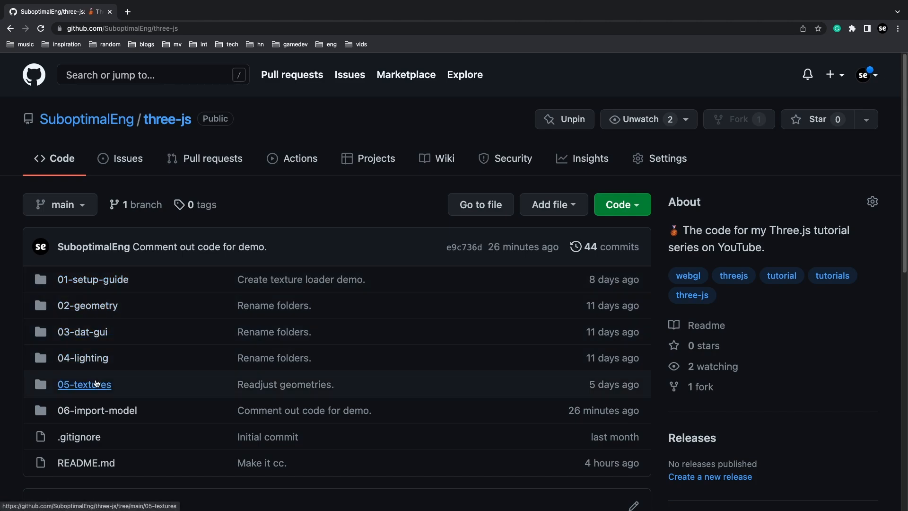
pyautogui.moveTo(96, 410)
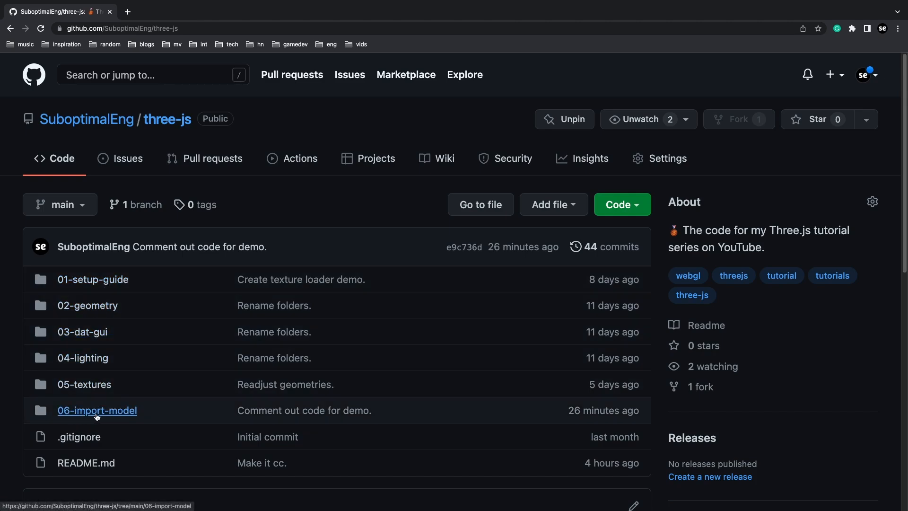
# Open the 06-import-model folder from the three-js GitHub repository listing.
pyautogui.click(55, 11)
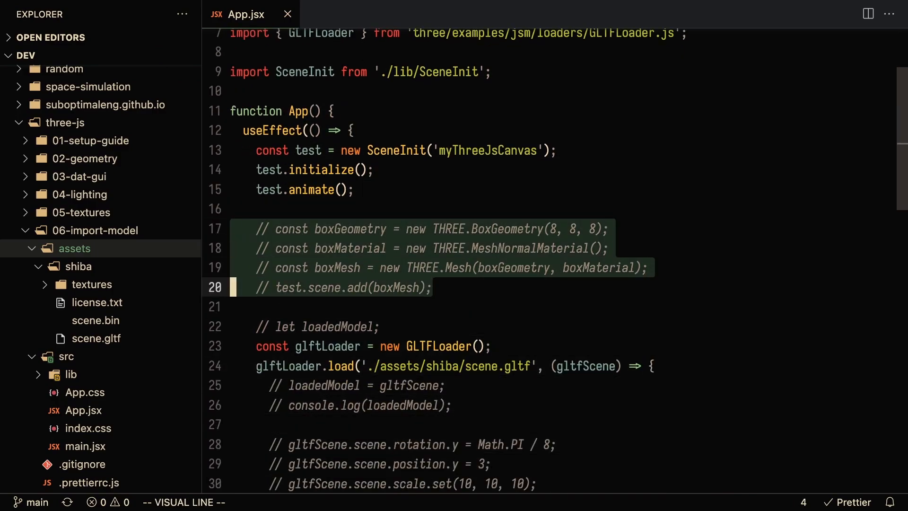
# Highlight the commented box mesh lines and the GLTF, FBX, OBJ and VOX loader imports in App.jsx.
pyautogui.press('Escape')
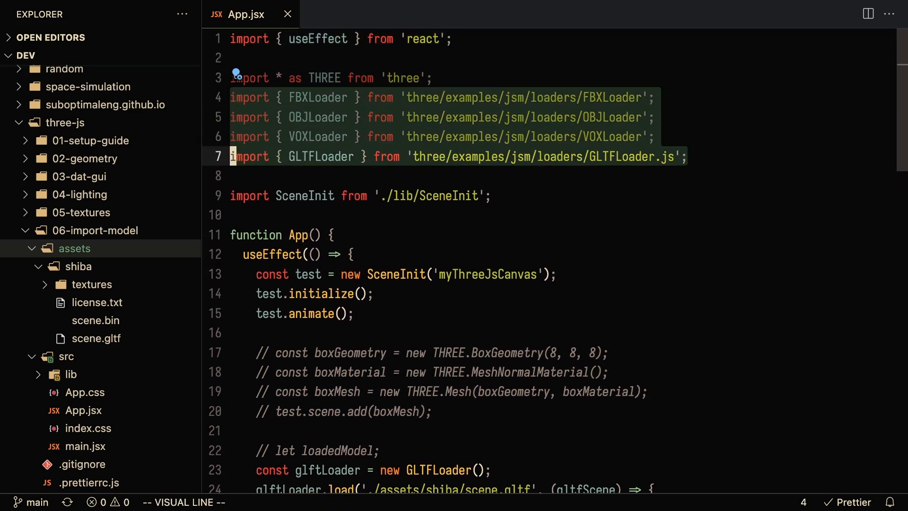
pyautogui.press('Escape')
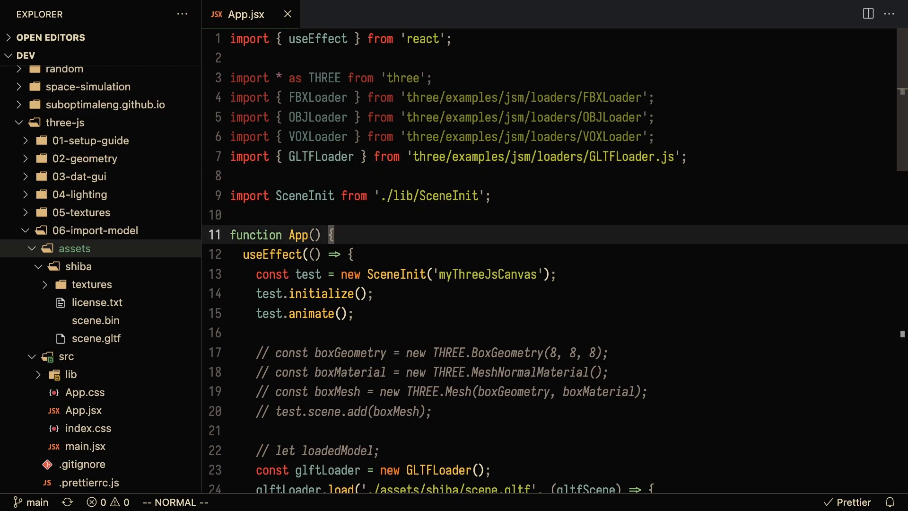
pyautogui.scroll(-3)
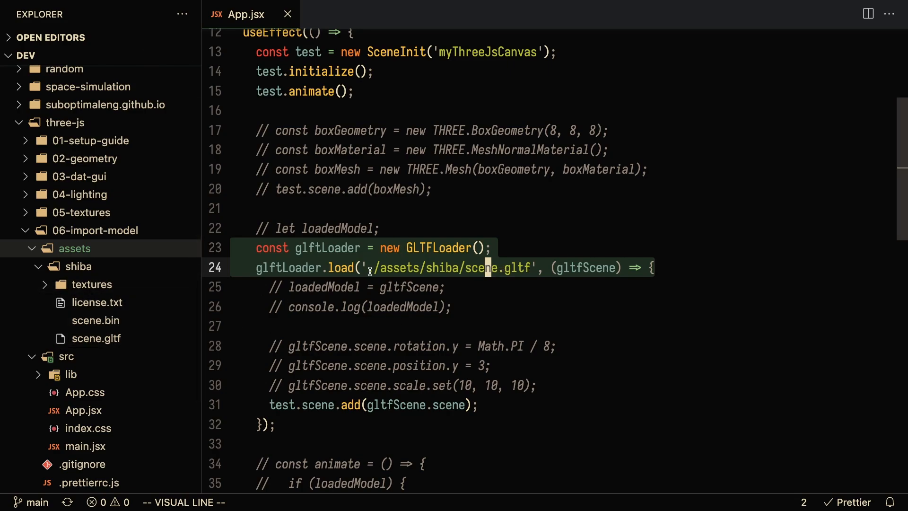
pyautogui.write('.')
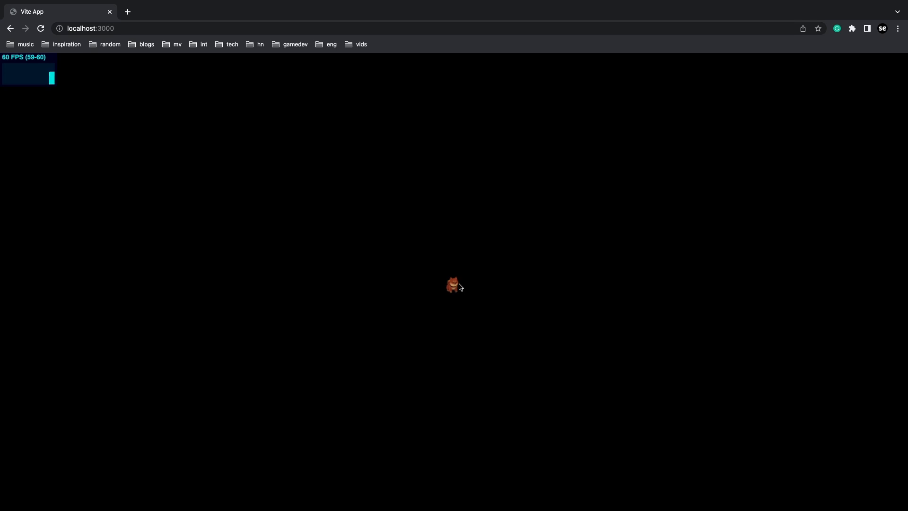
pyautogui.moveTo(455, 302)
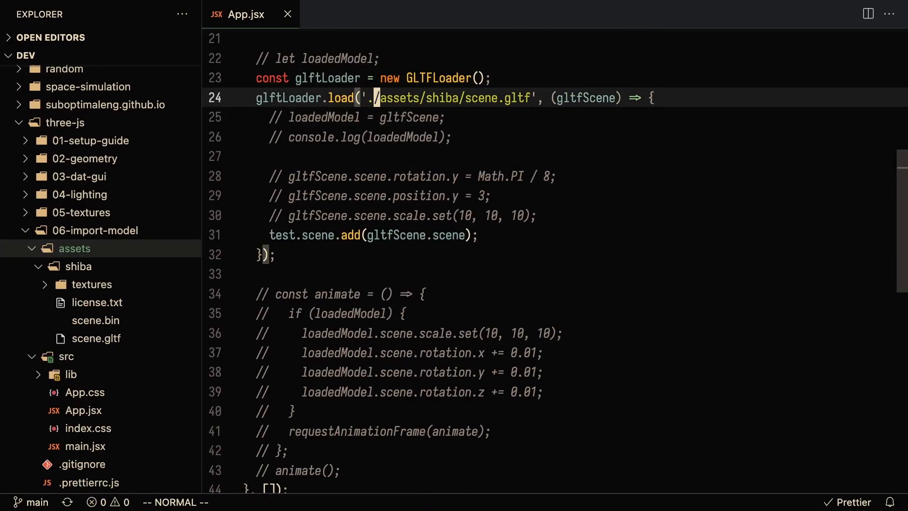
# Select the './' relative path in the scene.gltf load call.
pyautogui.doubleClick(585, 97)
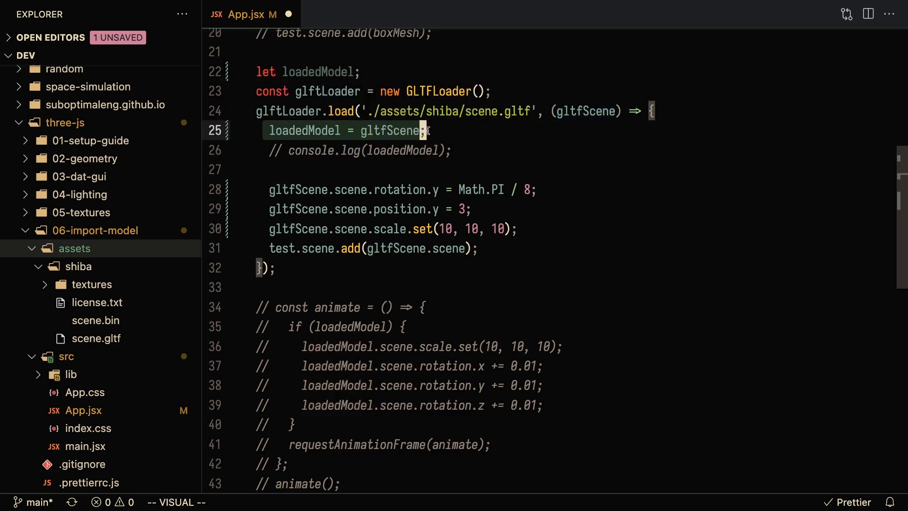
# Scroll App.jsx to review the uncommented rotation, position and scale lines.
pyautogui.scroll(-3)
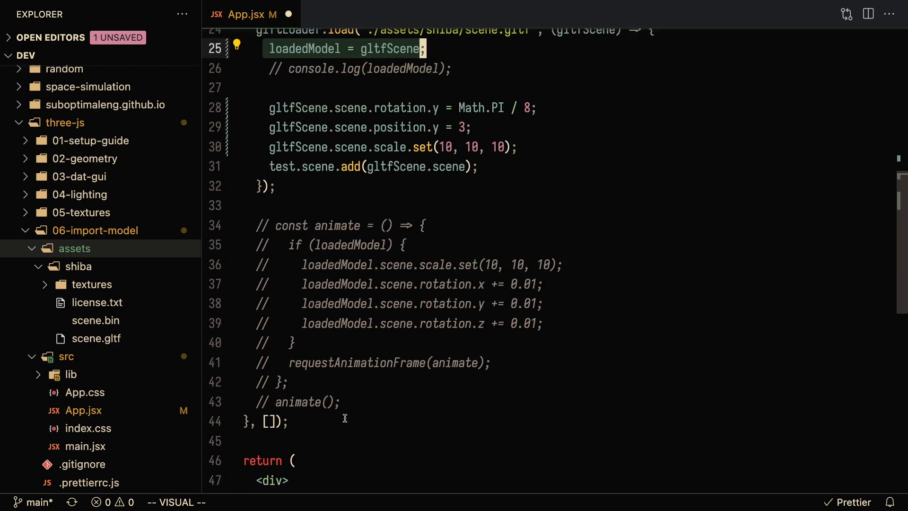